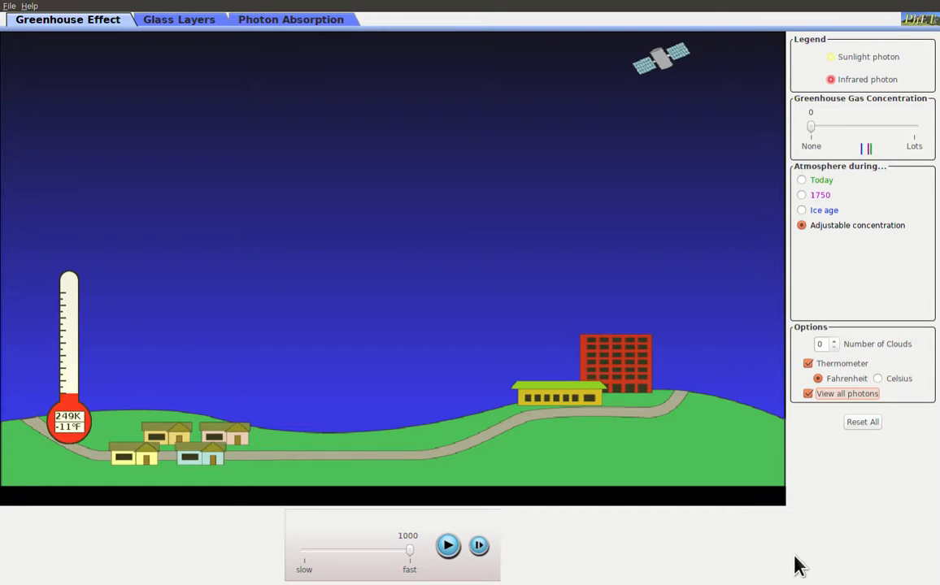
mouse_move(258, 473)
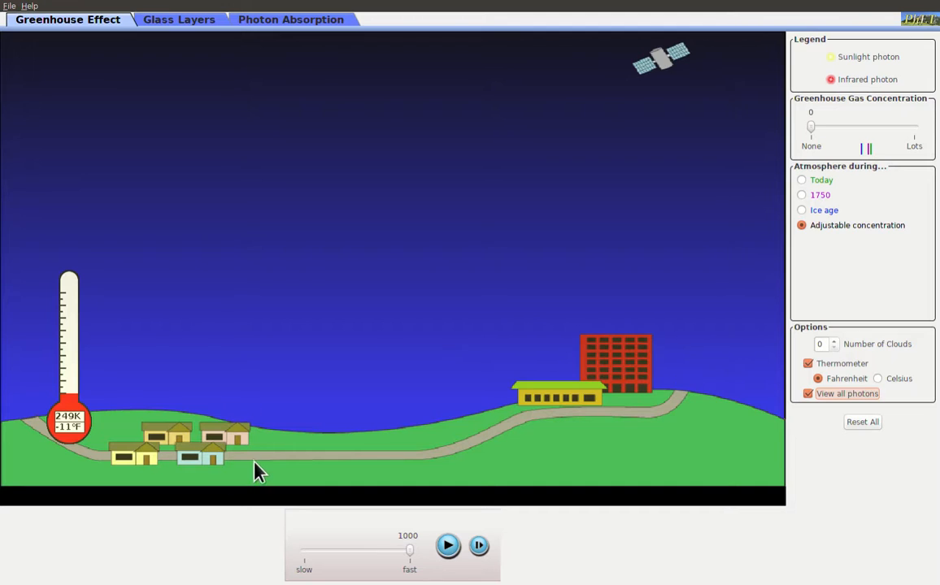
mouse_move(514, 368)
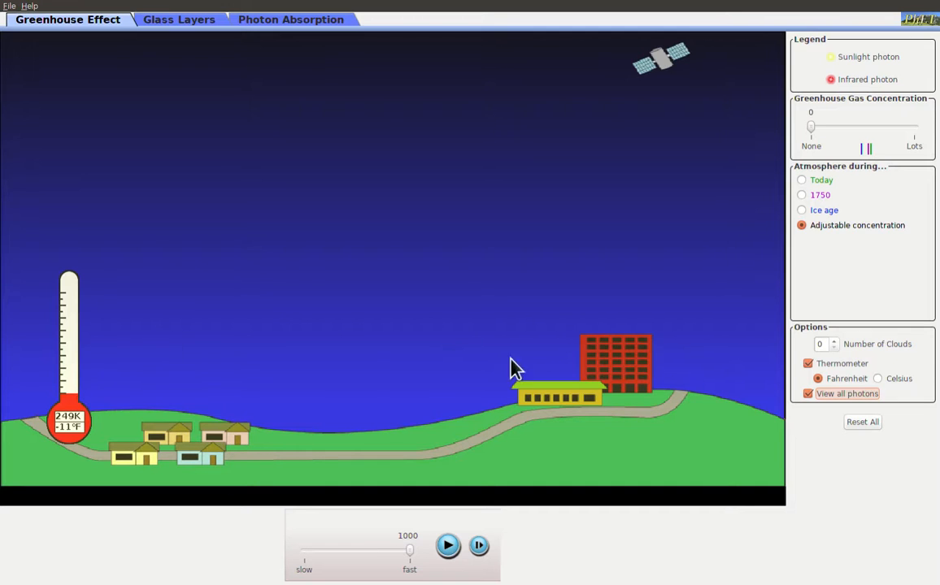
mouse_move(838, 130)
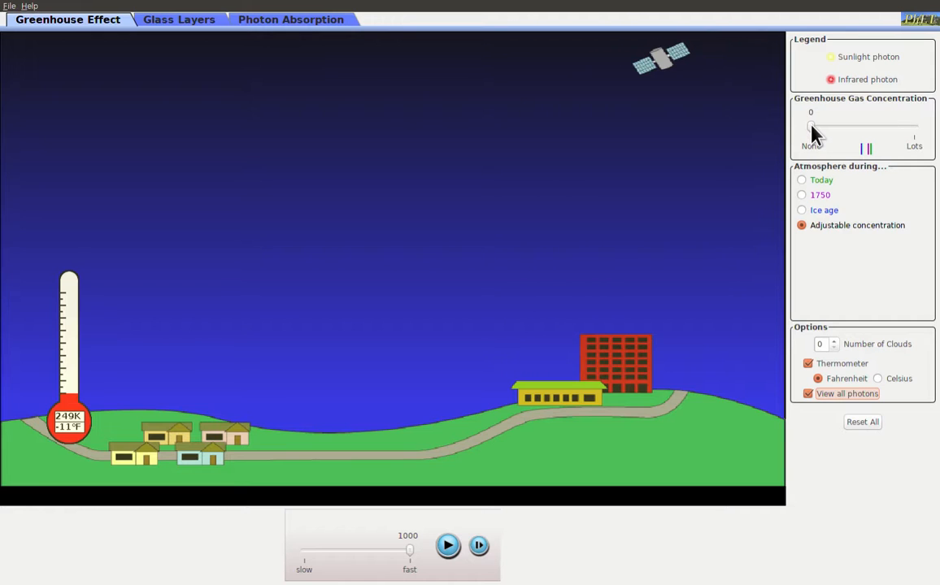
mouse_move(647, 496)
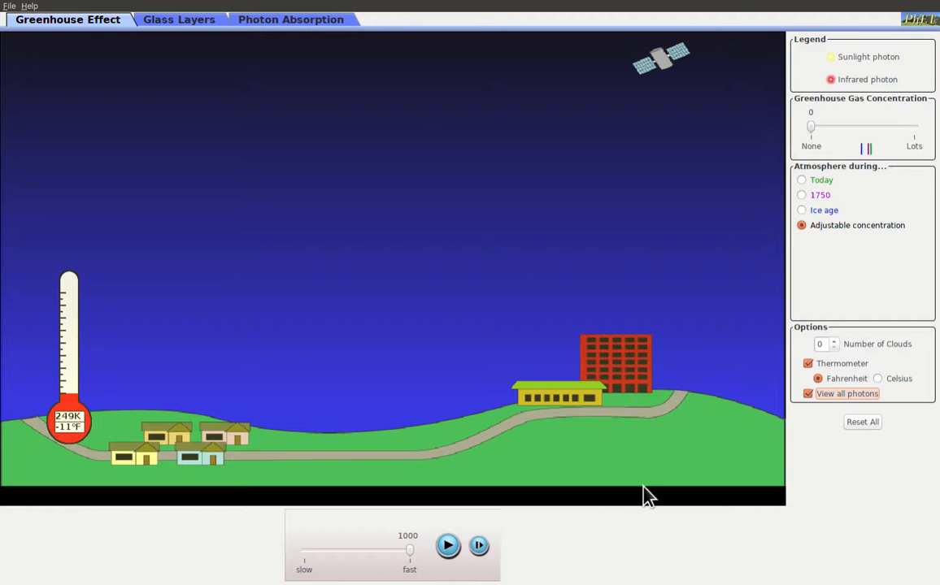
Start the simulation so sunlight and infrared photons appear and the temperature rises
click(449, 546)
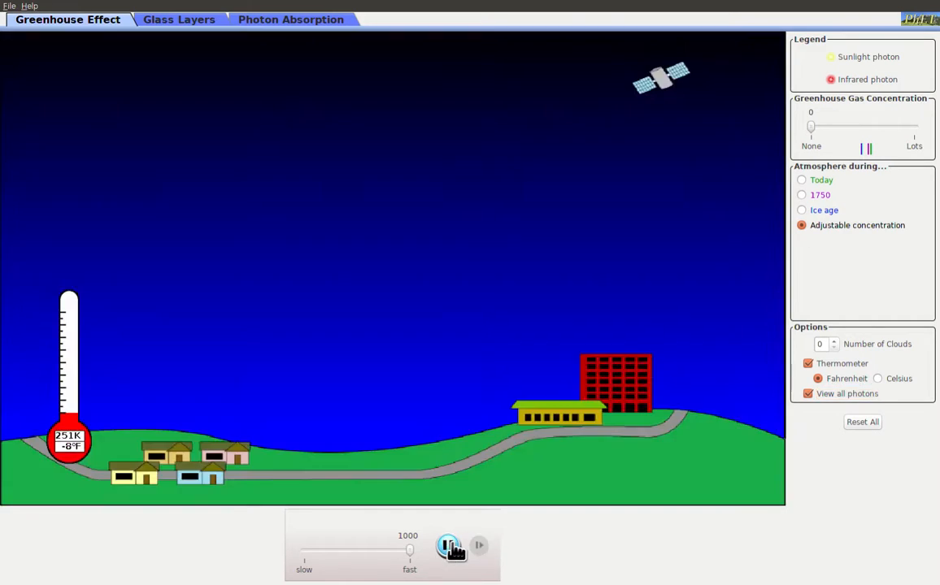
click(449, 547)
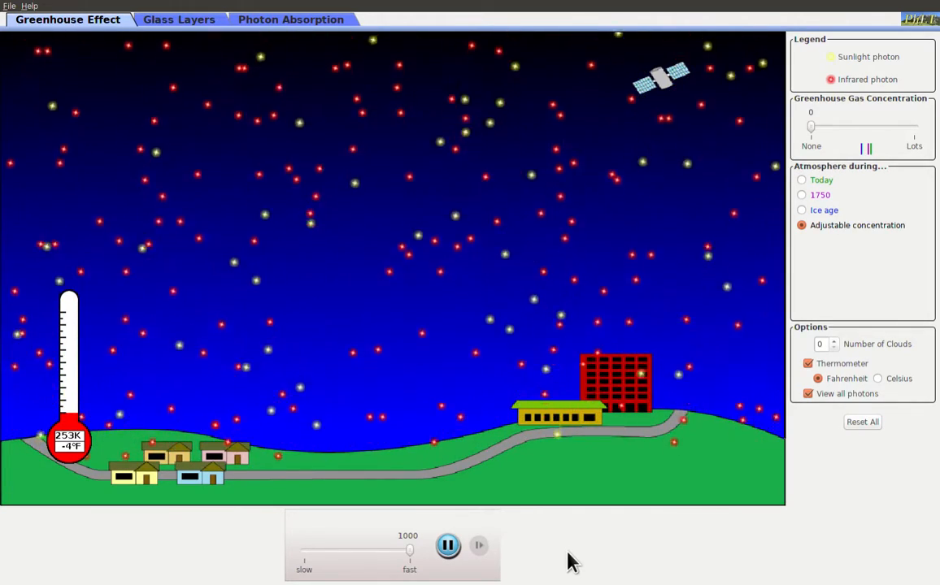
mouse_move(121, 535)
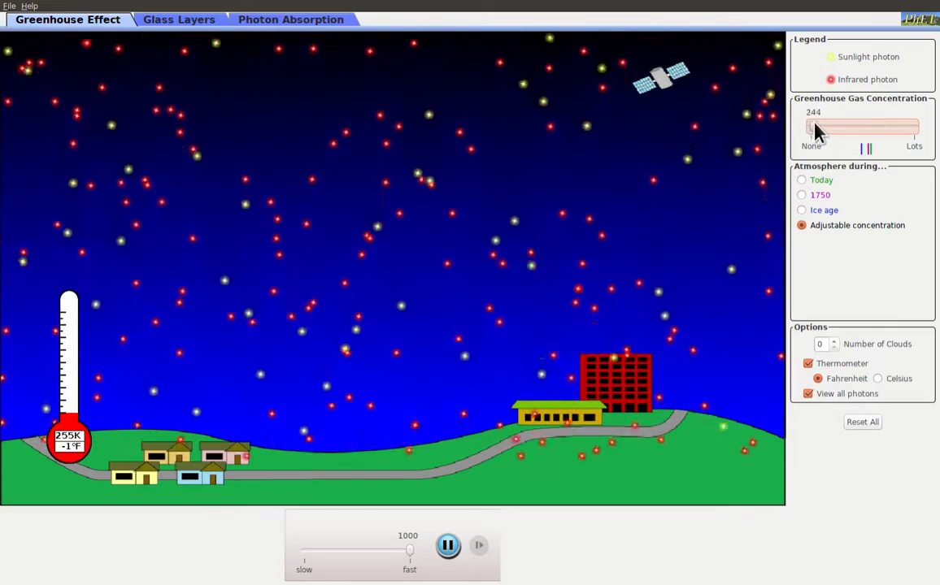
Raise the greenhouse gas concentration slider from 1524 up to about 1646
drag(813, 127, 830, 127)
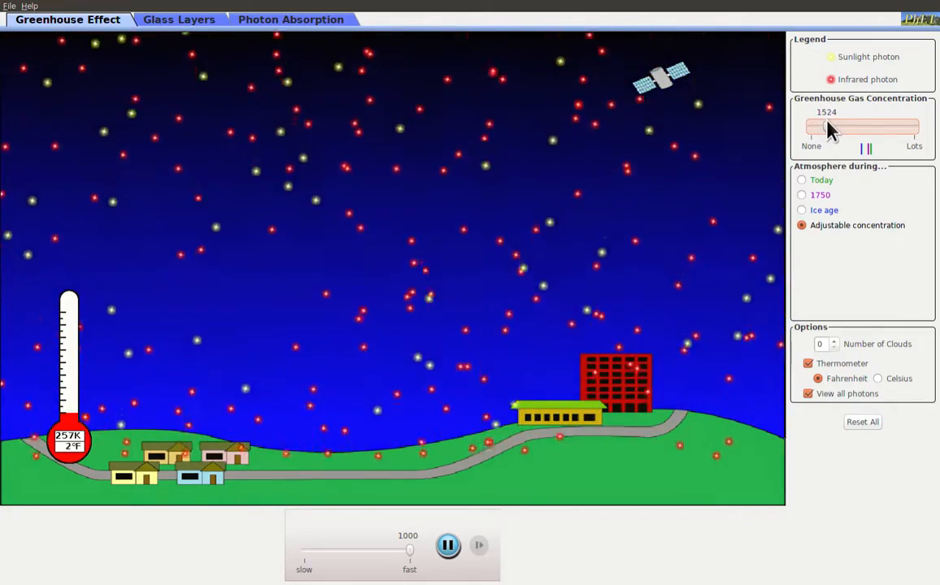
drag(845, 127, 828, 127)
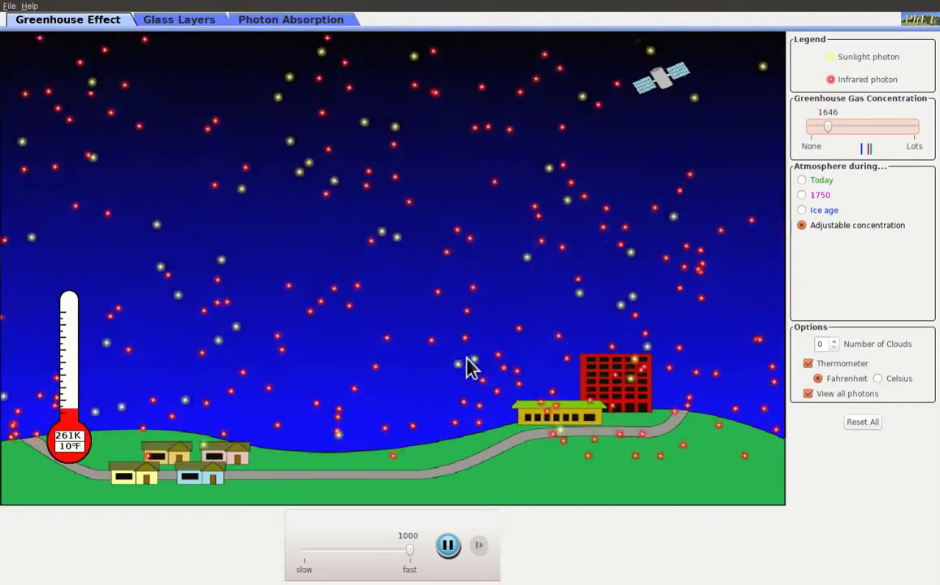
mouse_move(501, 478)
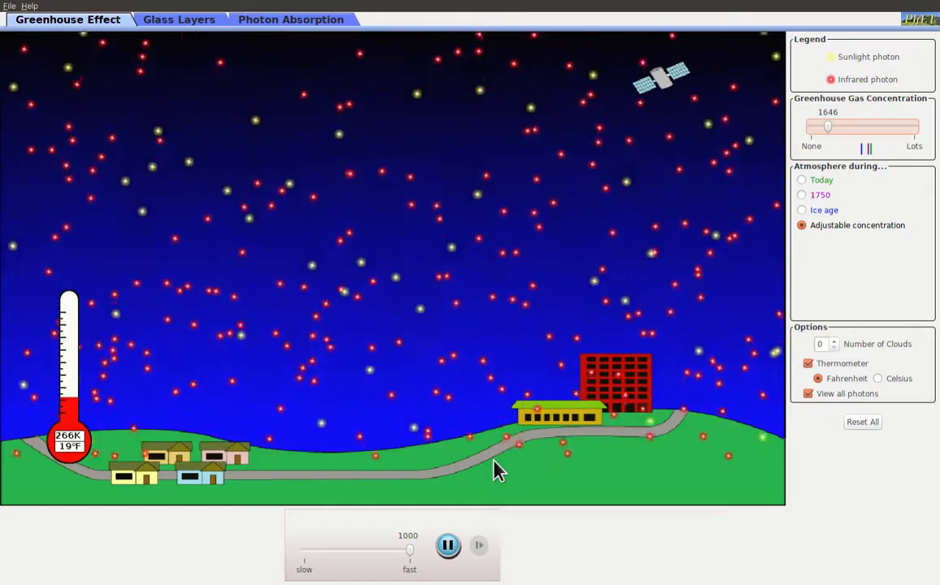
mouse_move(566, 267)
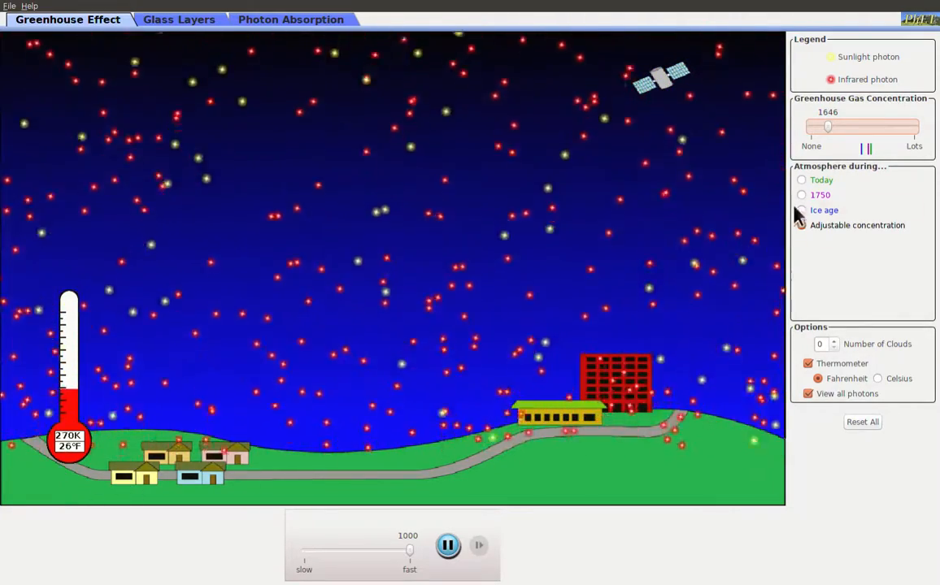
Raise the greenhouse gas concentration through 2378 to about 3171
drag(827, 126, 843, 127)
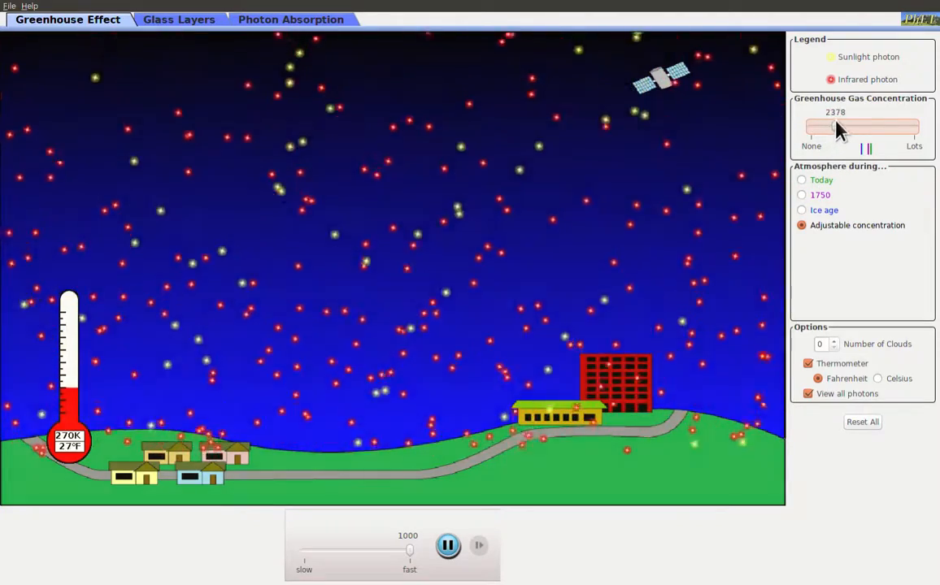
drag(837, 127, 849, 127)
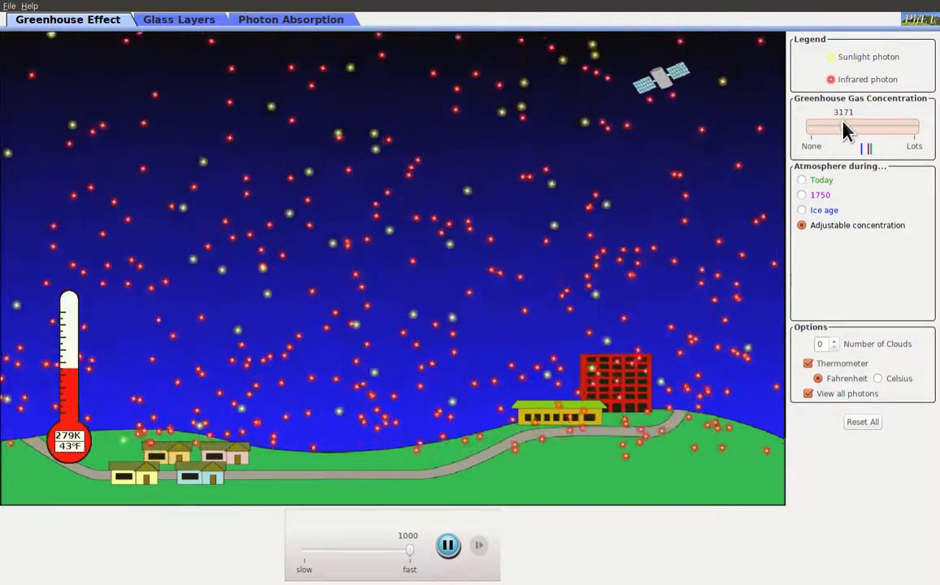
Raise the greenhouse gas concentration to about 6829, toward Lots
drag(846, 127, 878, 127)
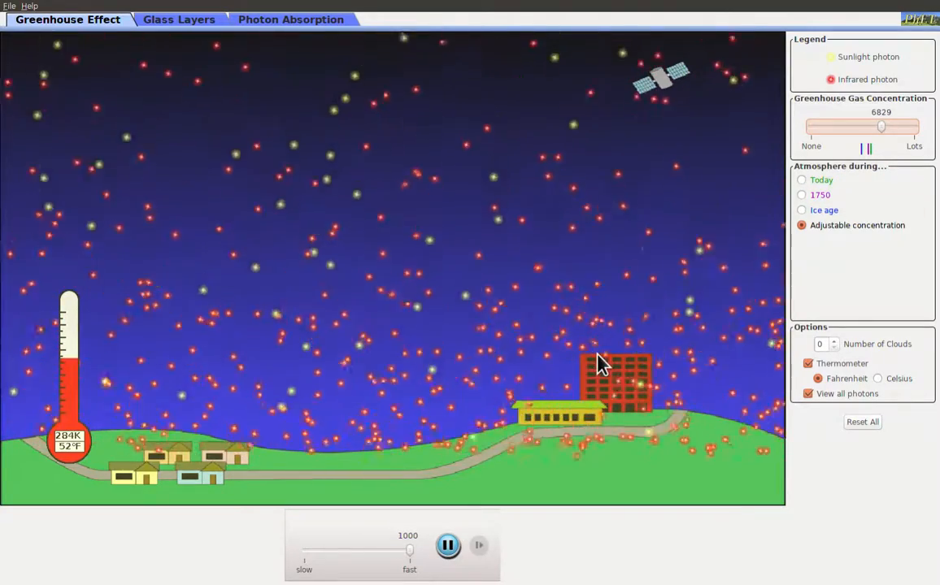
mouse_move(651, 374)
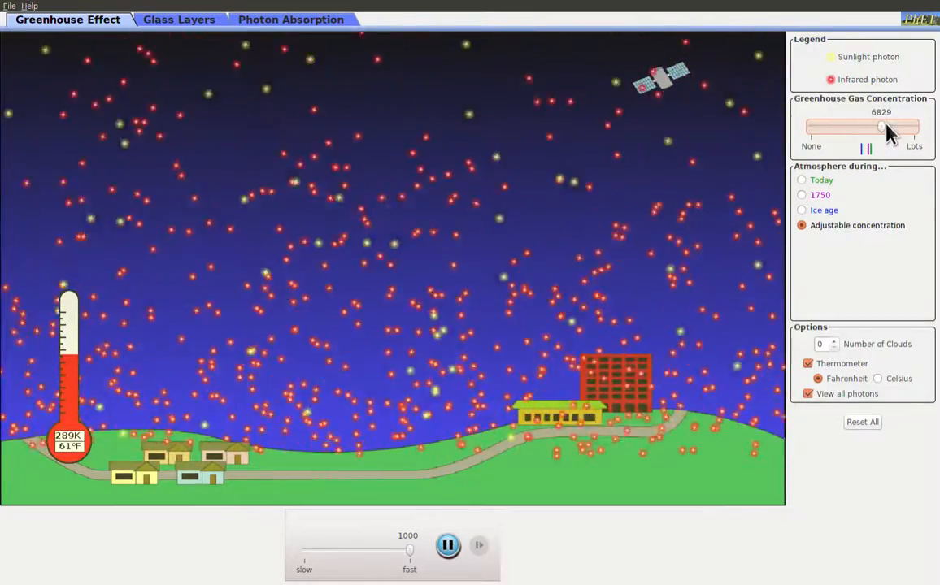
Push the greenhouse gas concentration to about 9817, nearly at Lots
drag(881, 127, 914, 126)
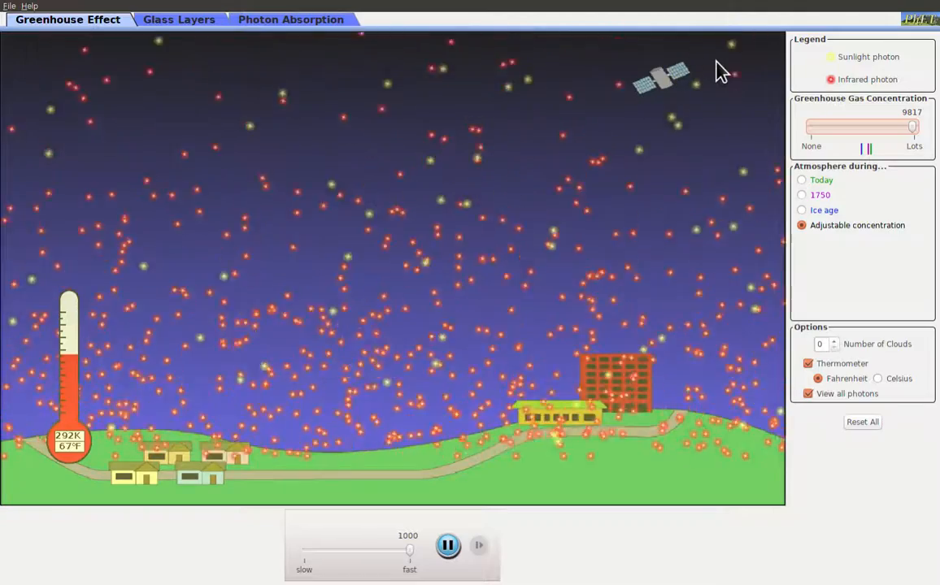
mouse_move(201, 221)
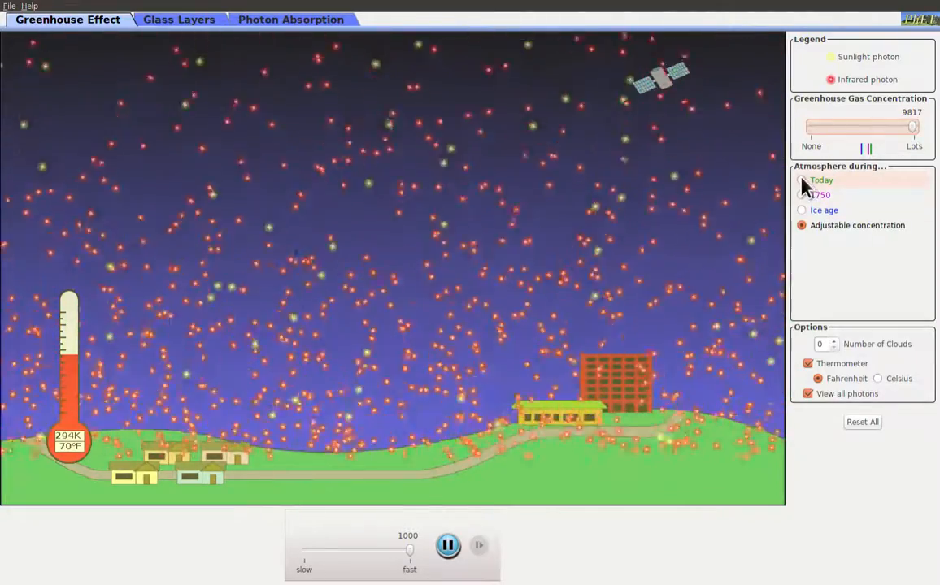
Push the gas concentration to its 10000 maximum, then lower it to about 3963
click(801, 179)
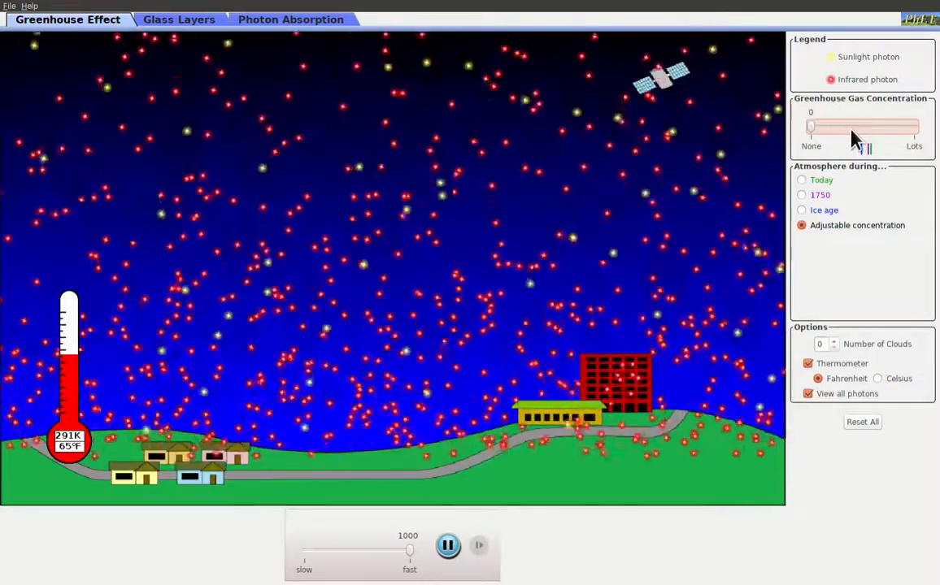
drag(809, 127, 913, 127)
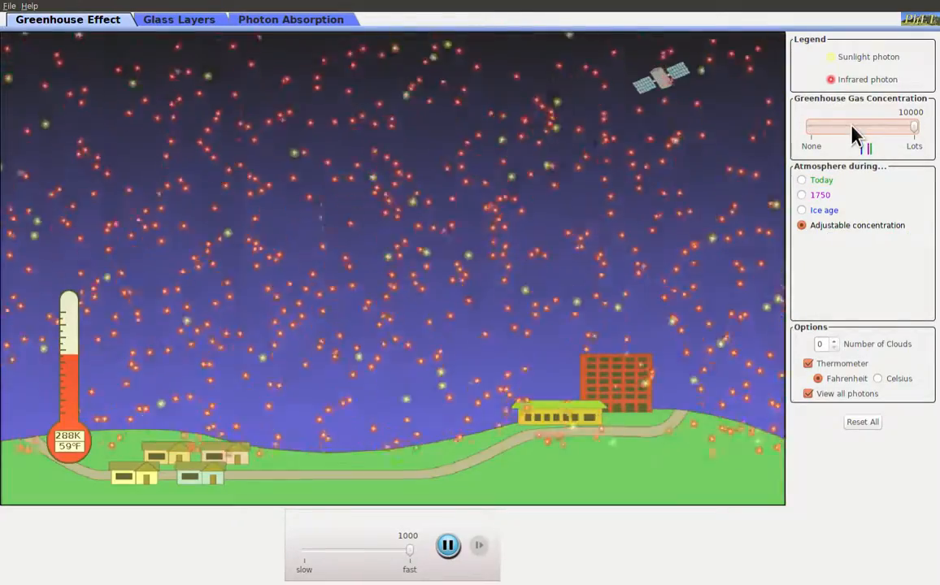
drag(912, 127, 852, 127)
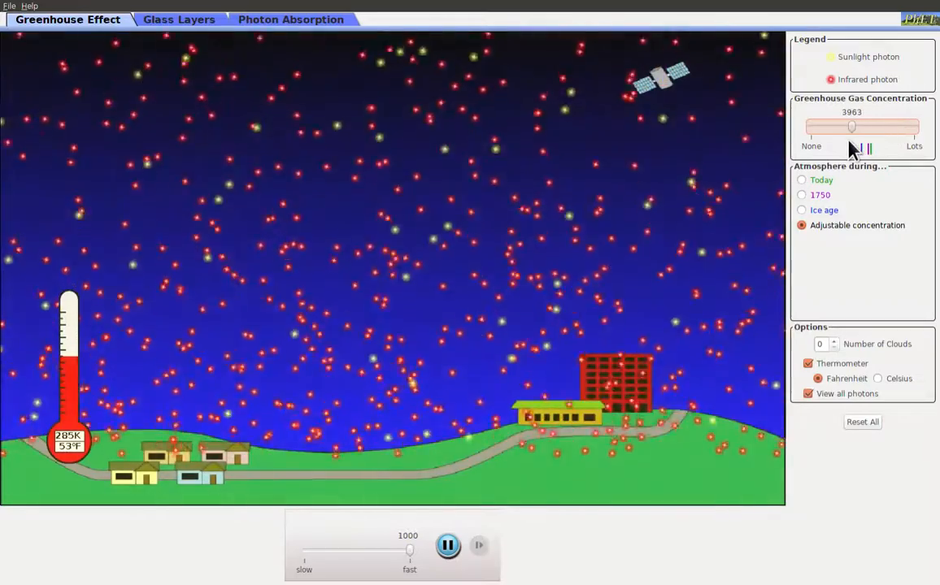